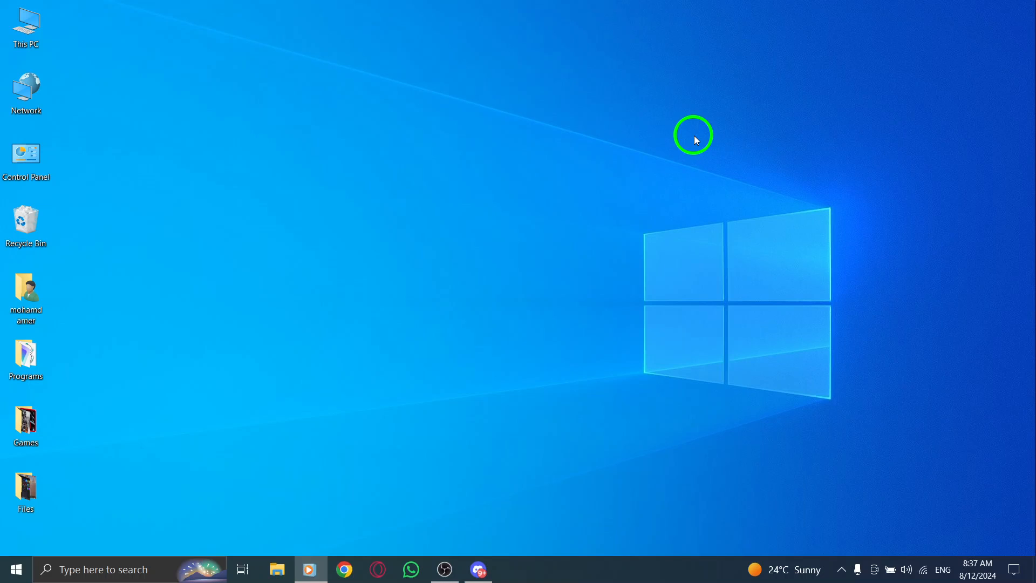
pyautogui.moveTo(578, 388)
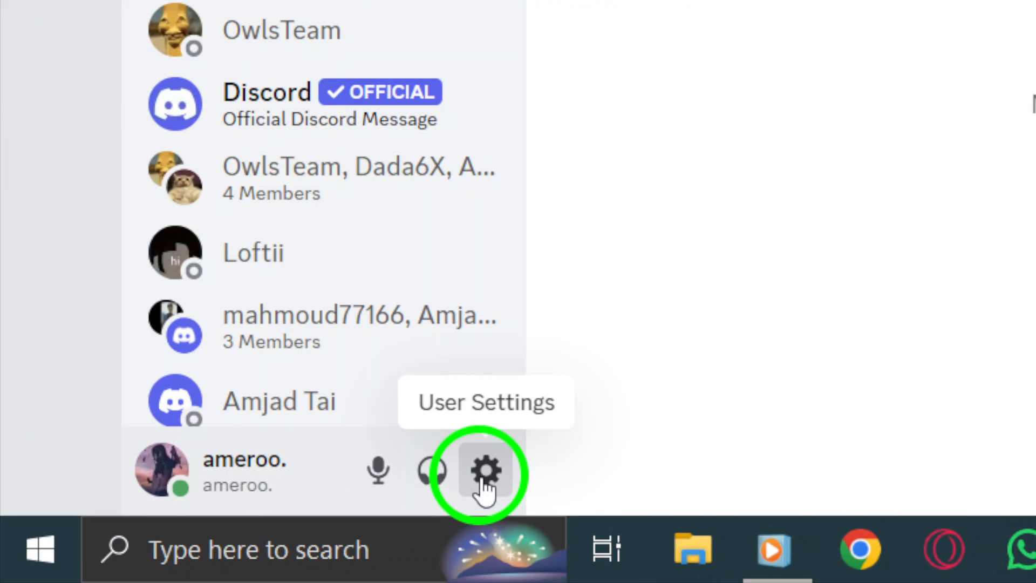
# - Open User Settings on My Account and scroll the sidebar toward App Settings
pyautogui.click(486, 472)
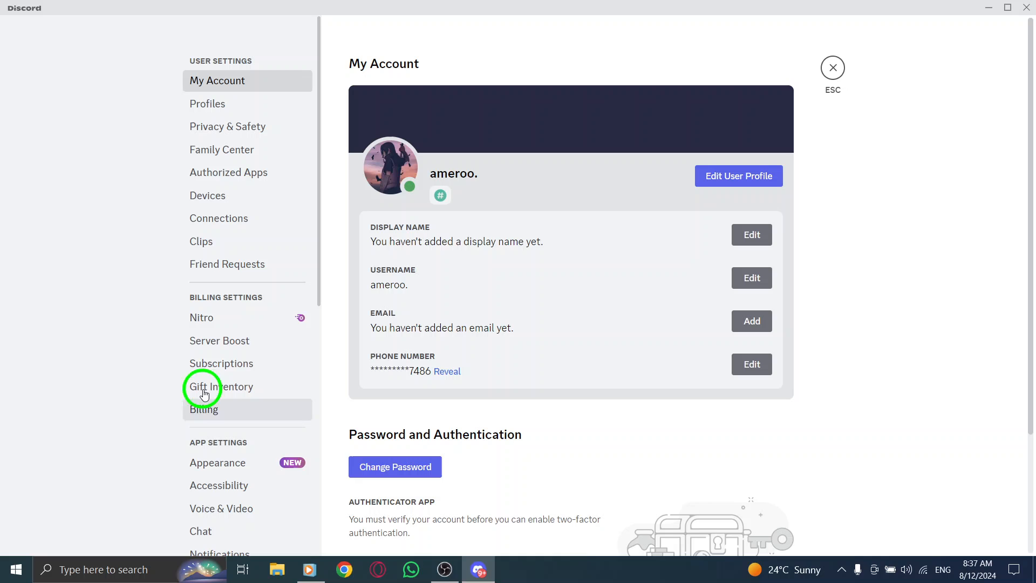
pyautogui.moveTo(251, 64)
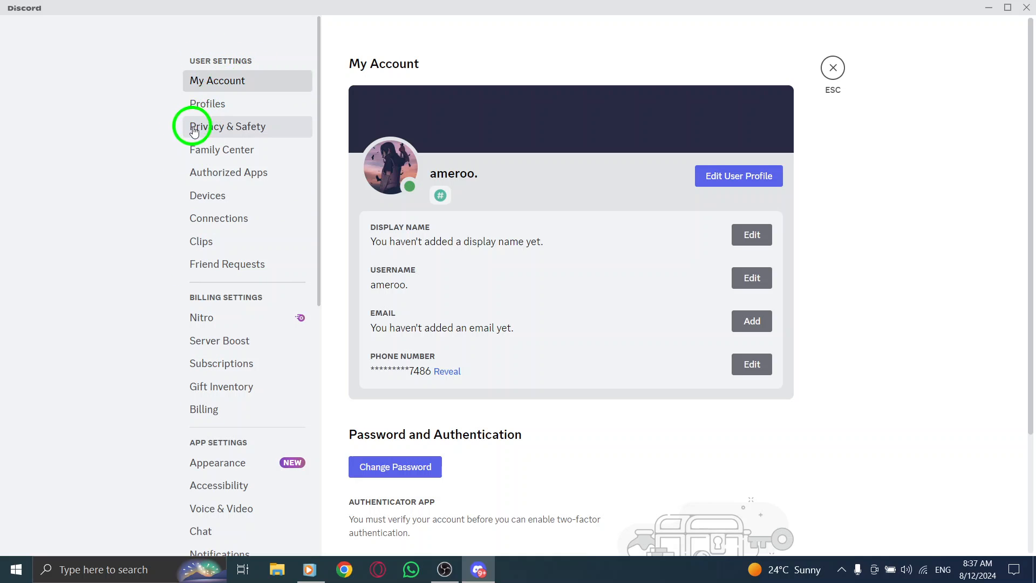
pyautogui.scroll(-3)
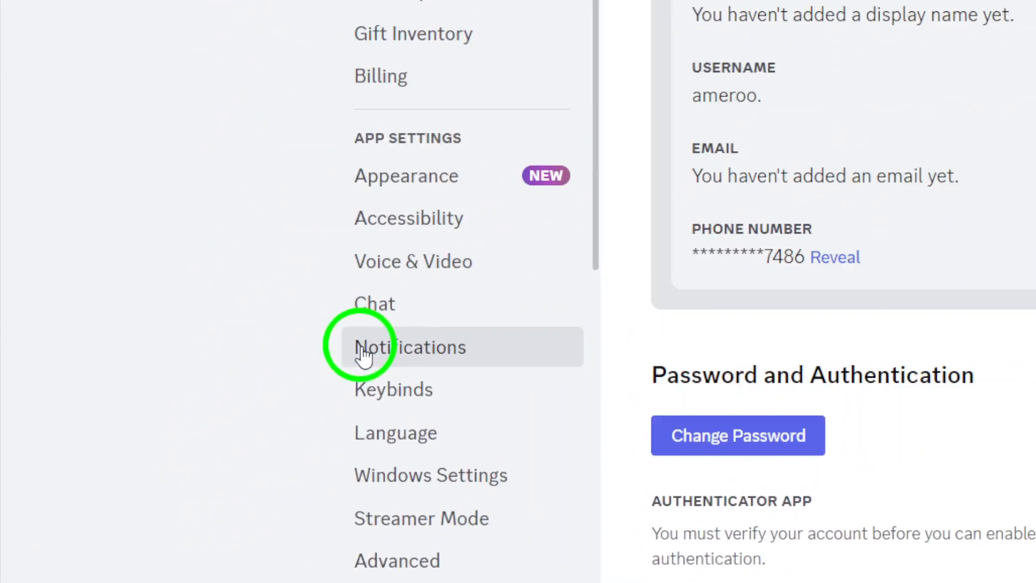
# - In Notifications, toggle Disable All Notification Sounds on then off, leaving sounds enabled, and close settings
pyautogui.click(410, 346)
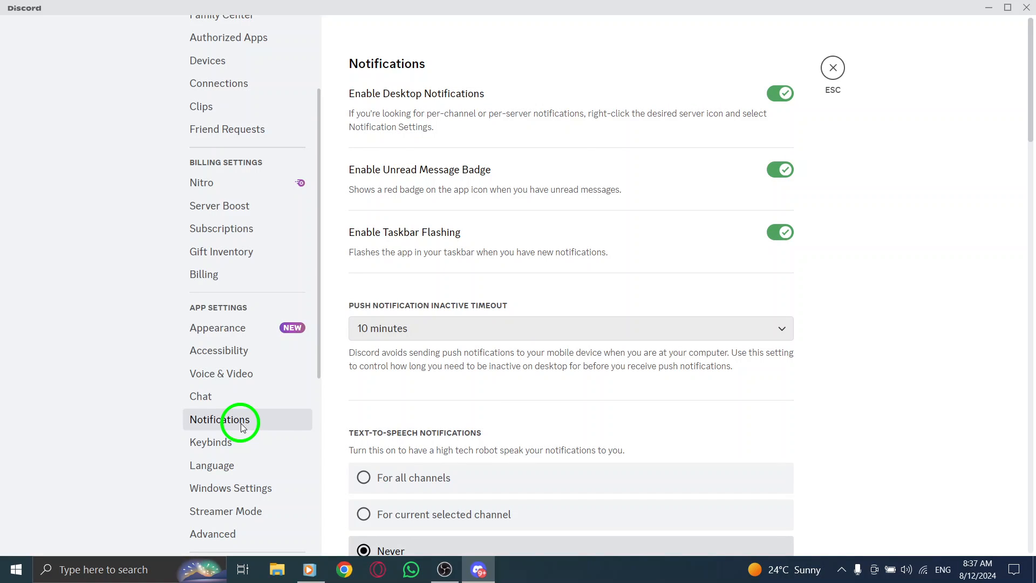
pyautogui.moveTo(425, 137)
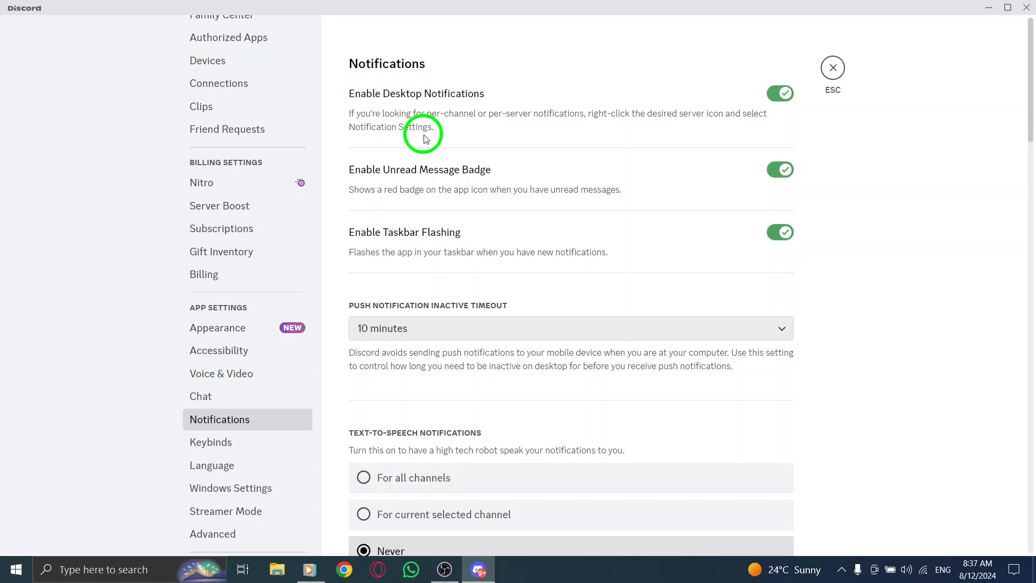
pyautogui.scroll(-3)
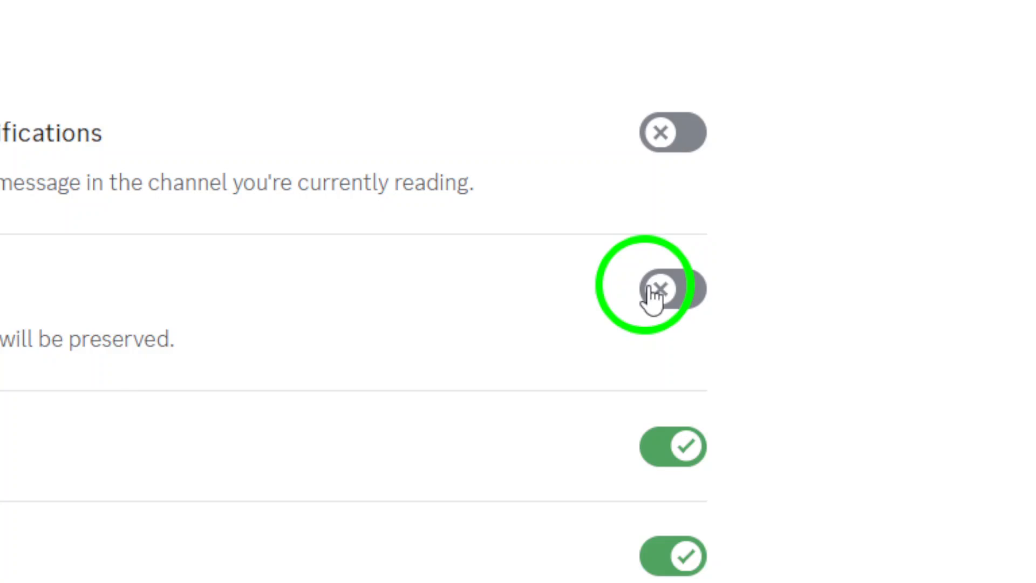
pyautogui.click(664, 290)
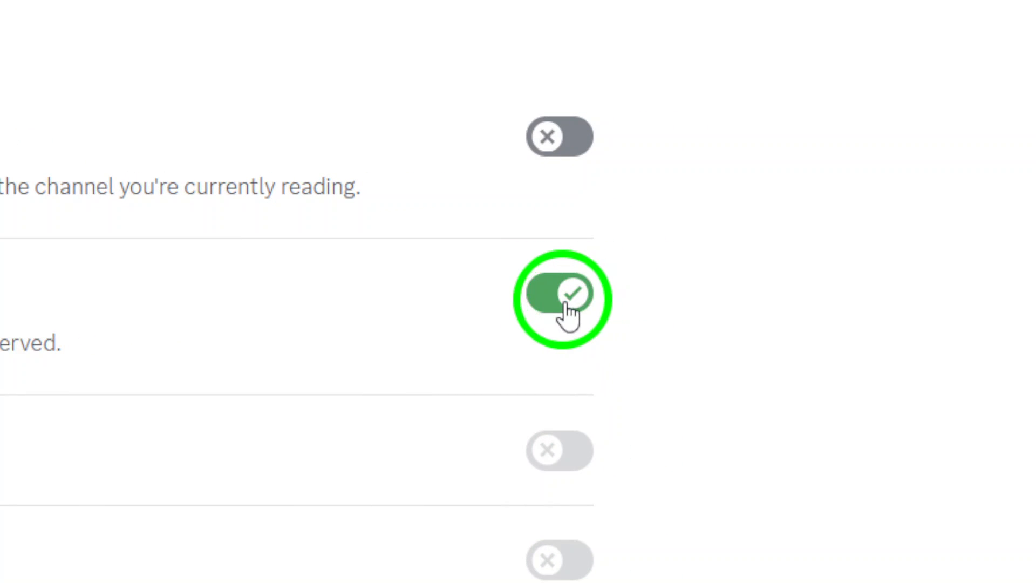
pyautogui.click(558, 292)
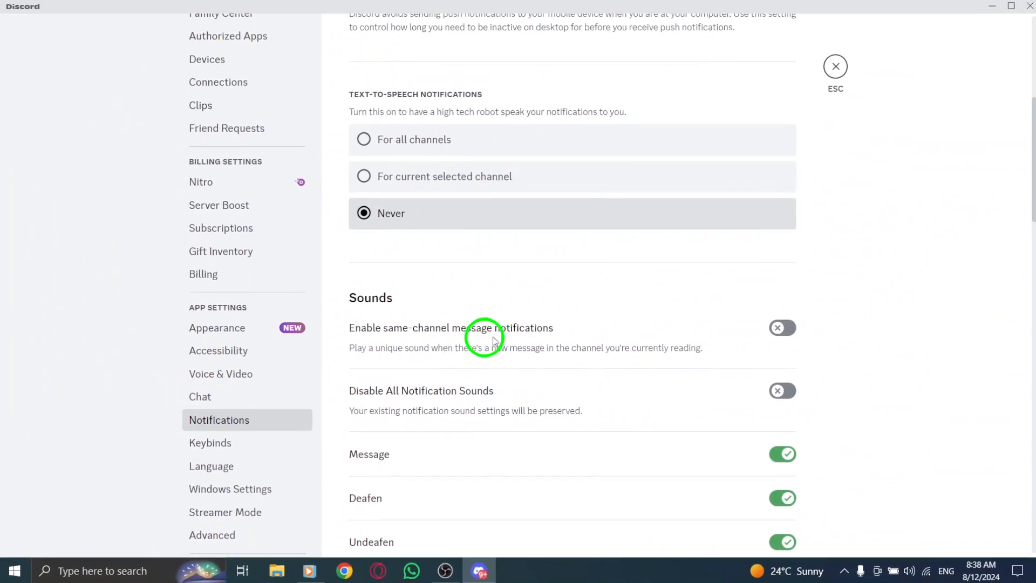
pyautogui.scroll(-3)
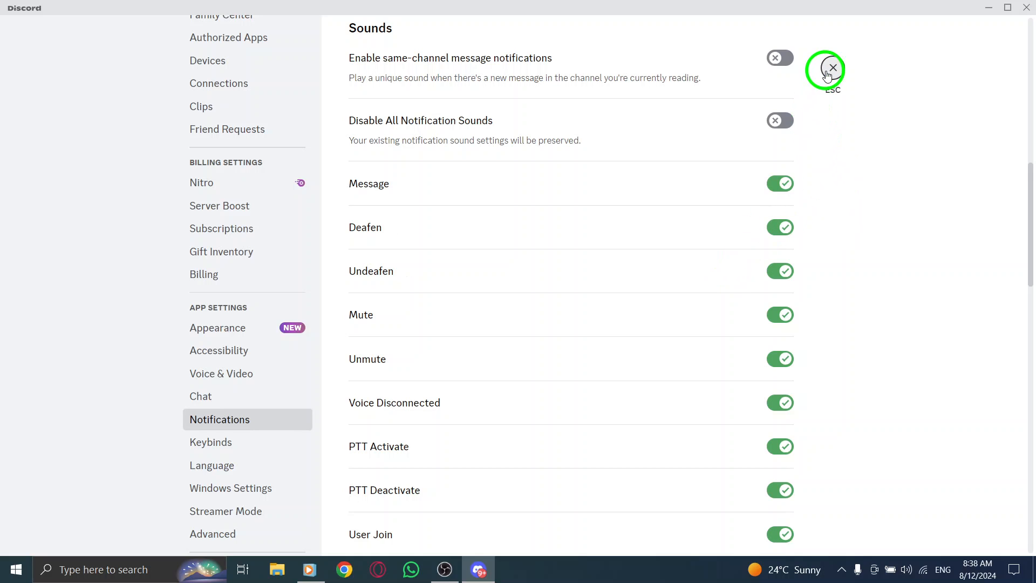
pyautogui.click(832, 68)
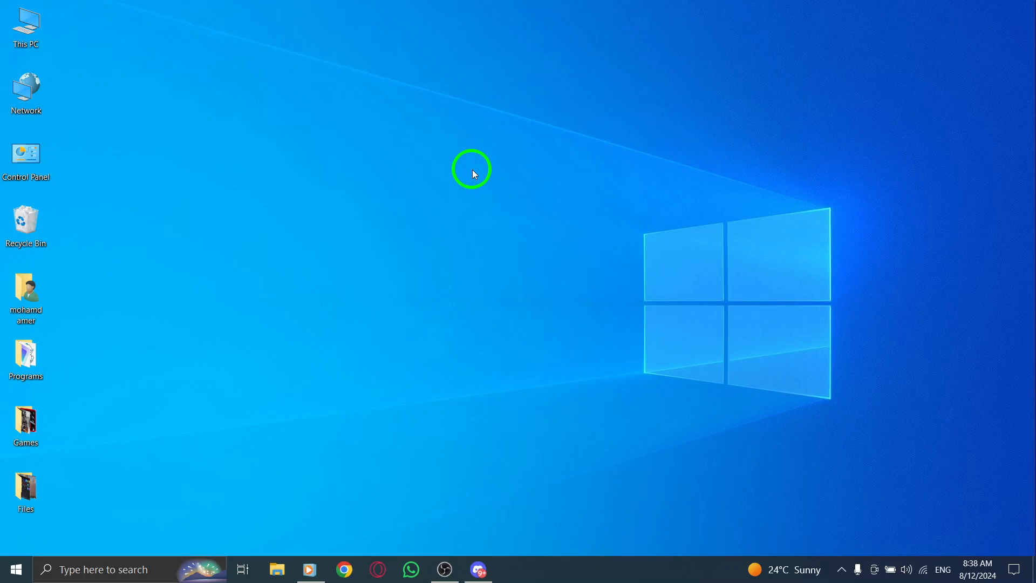
pyautogui.moveTo(501, 229)
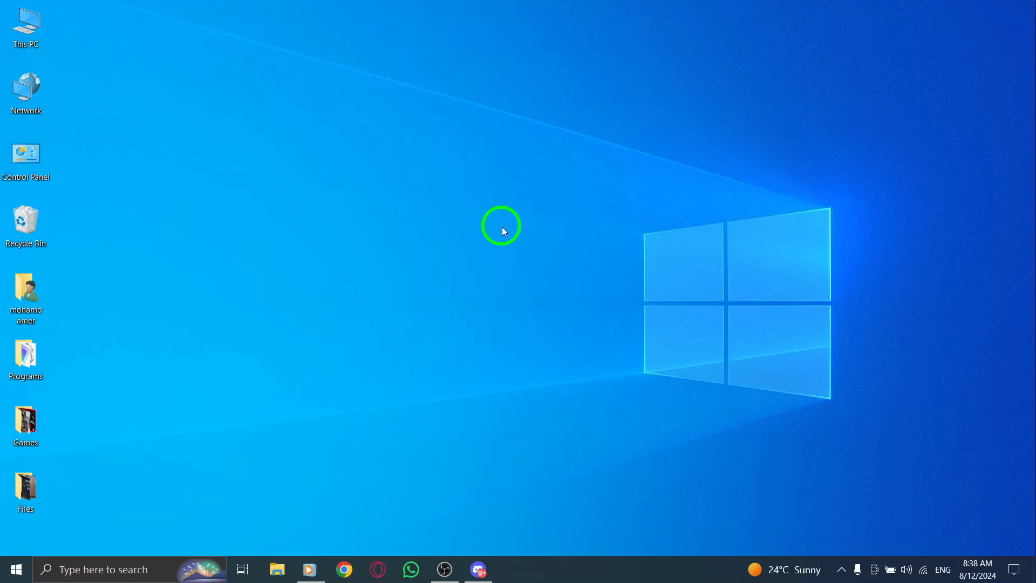